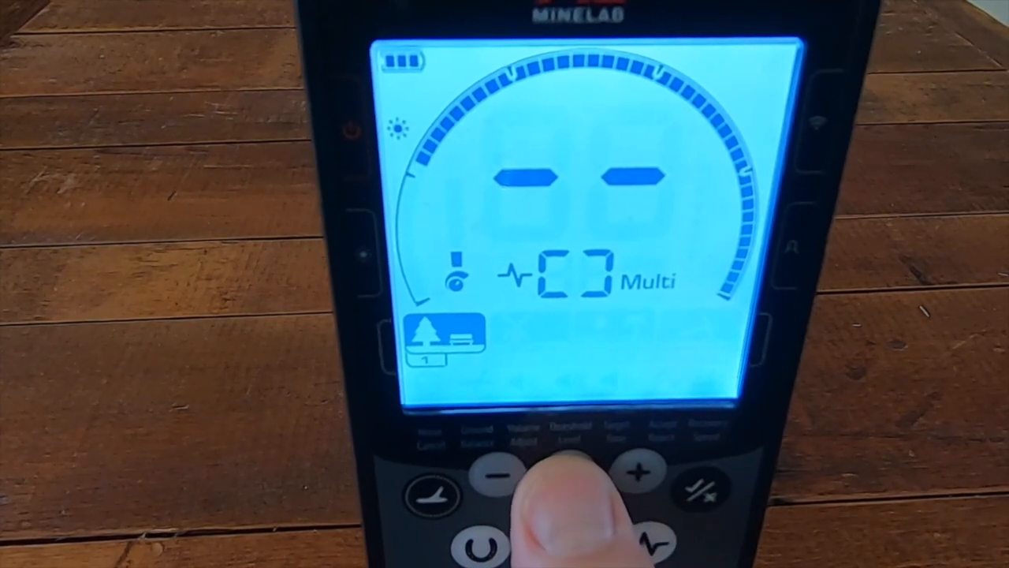
# - Reach the Tone Break setting under Target Tone, showing tone 1's break at 9
pyautogui.click(497, 473)
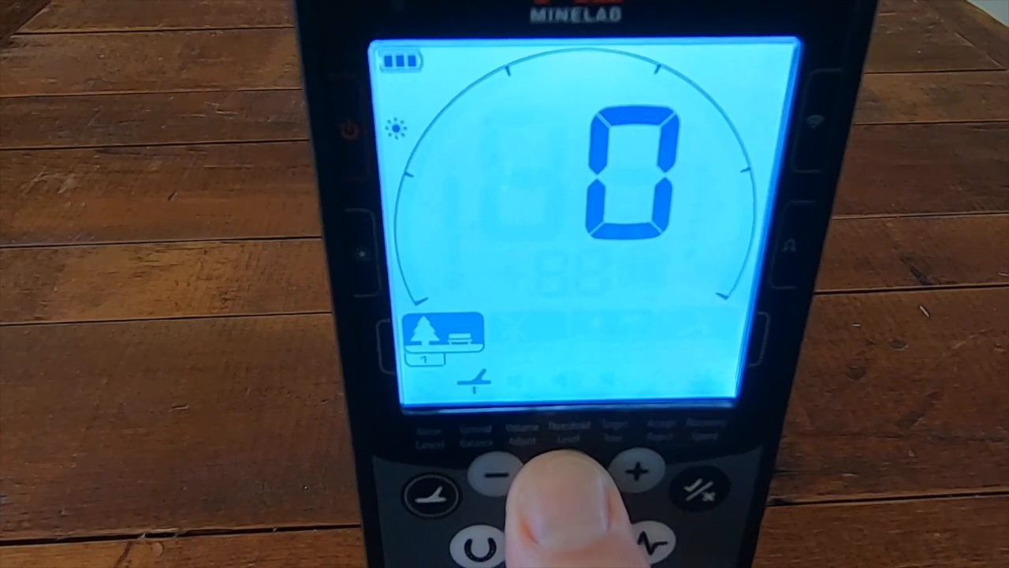
pyautogui.click(615, 472)
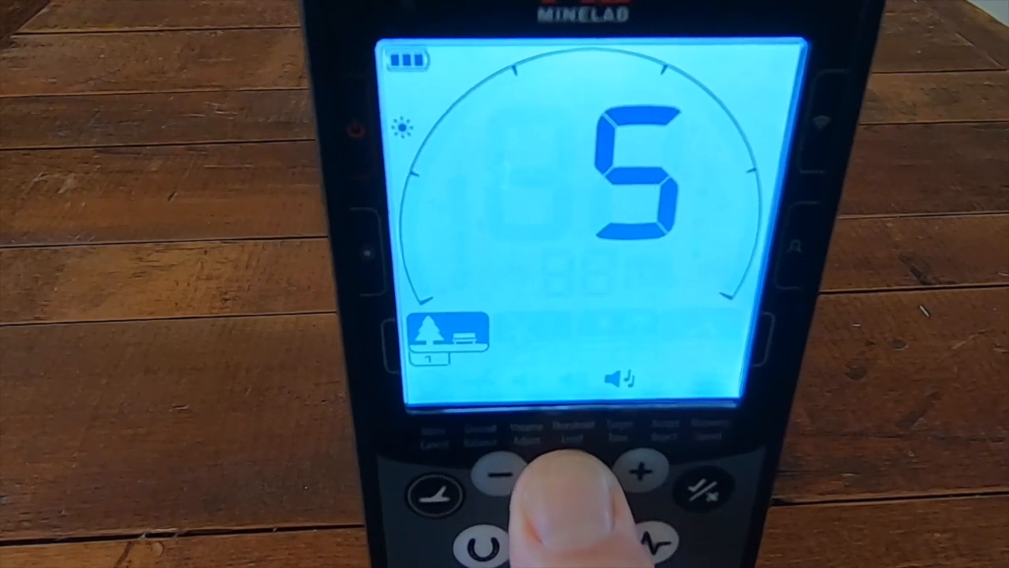
pyautogui.click(494, 471)
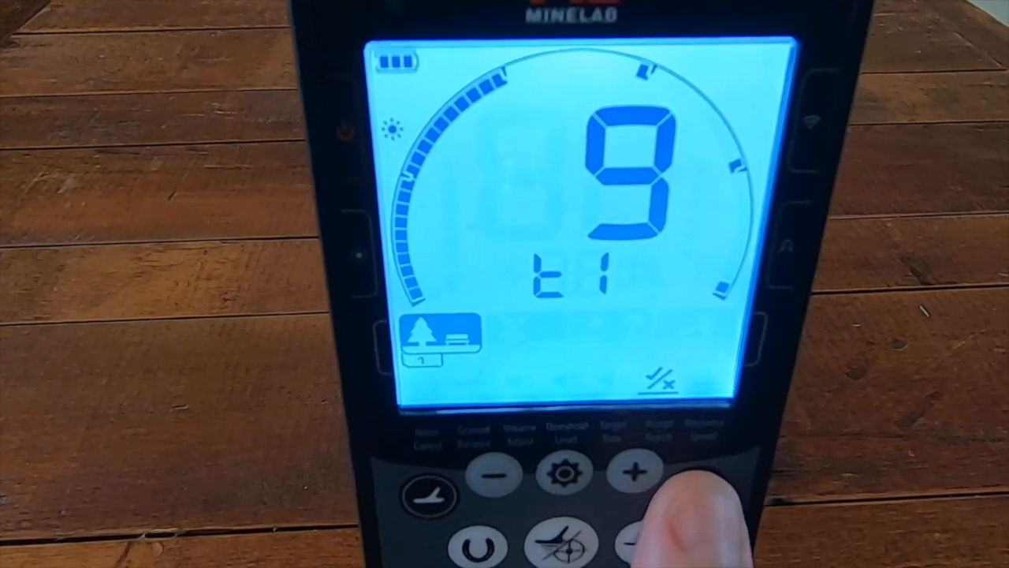
# - Set tone 2's break to 12 and lower tone 4's break from 30 to 26
pyautogui.click(634, 471)
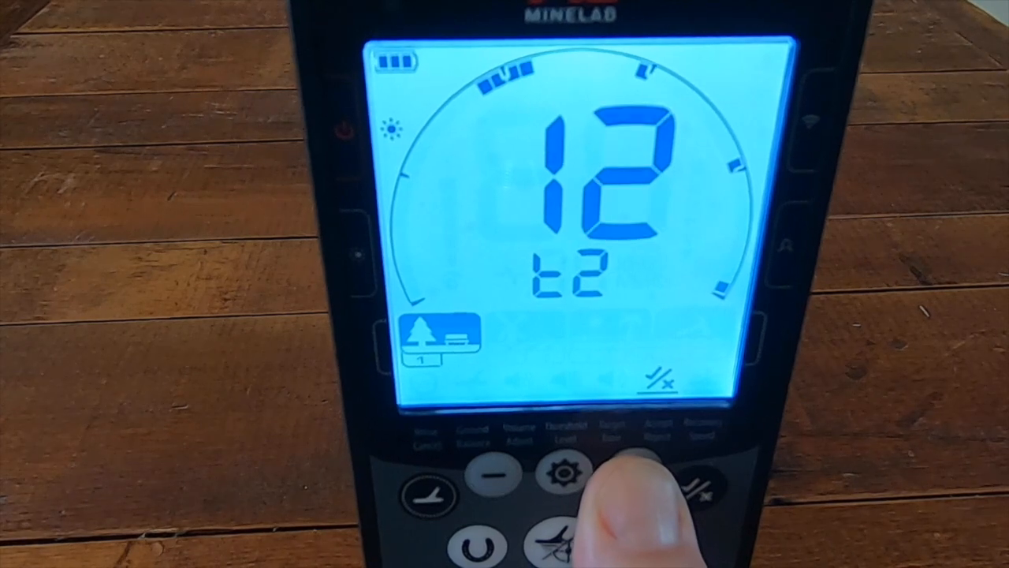
pyautogui.click(633, 473)
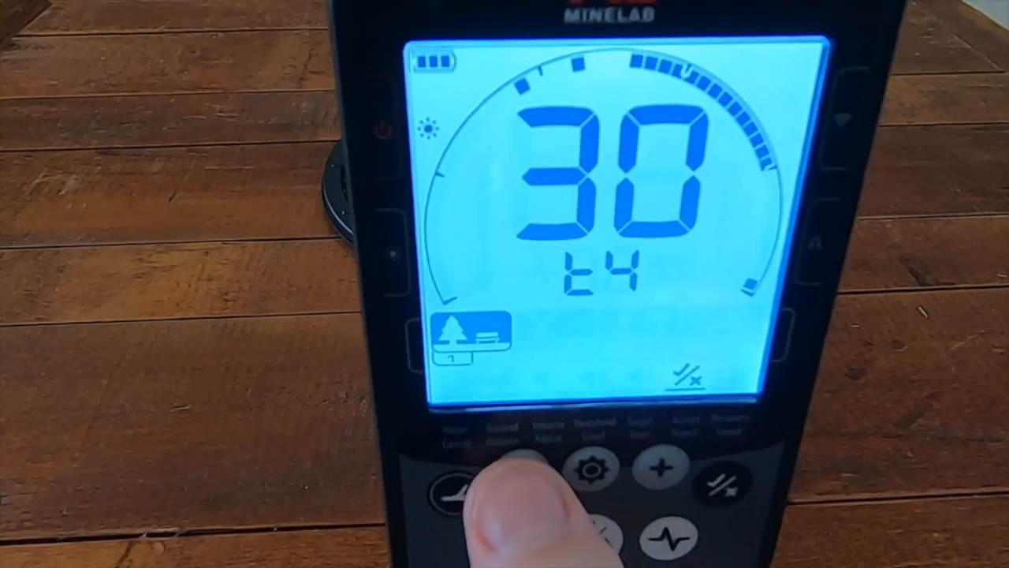
pyautogui.click(457, 488)
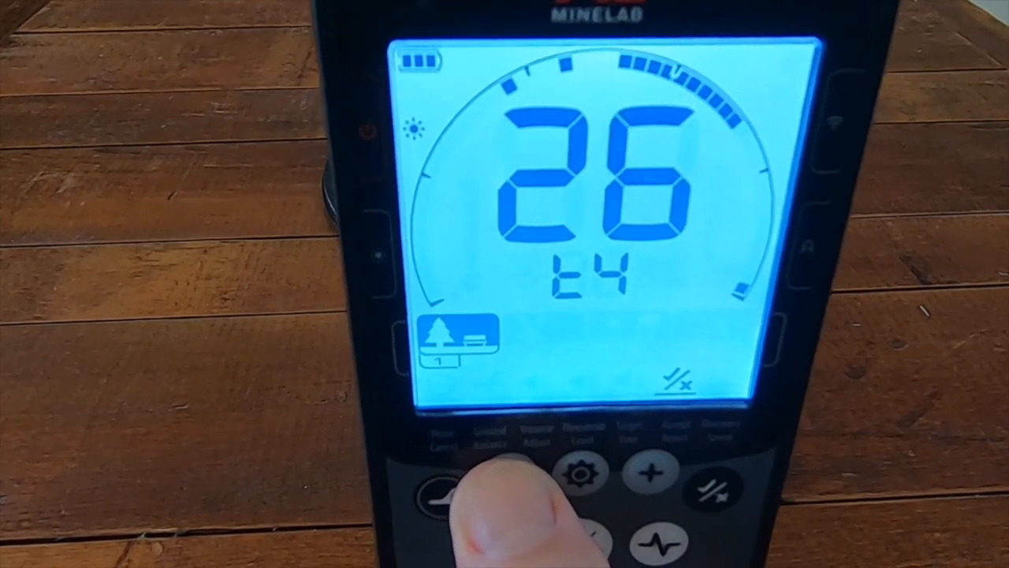
pyautogui.click(449, 481)
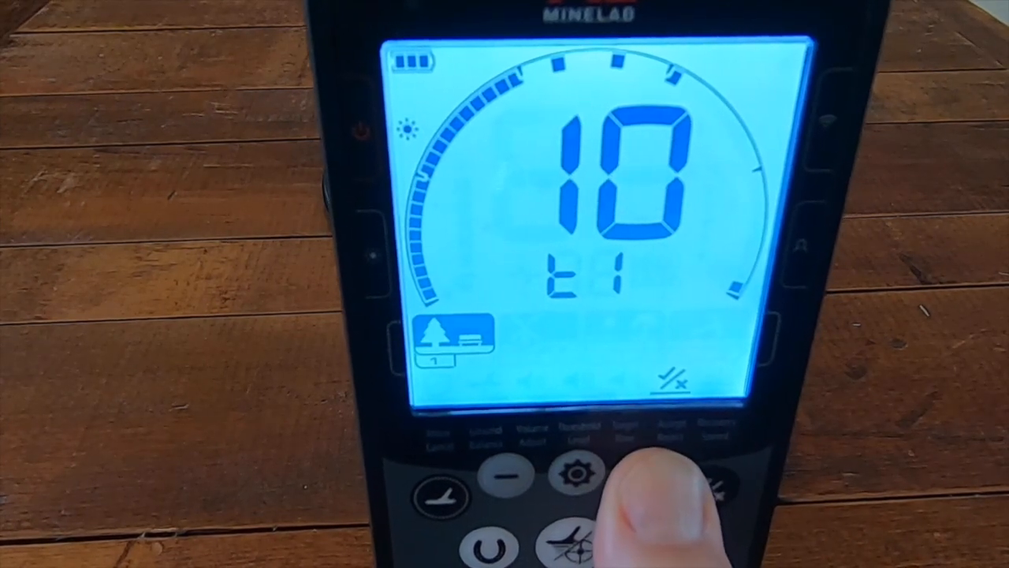
# - Raise tone 1's break to 11 and tone 2's to 13, then return to detecting
pyautogui.click(645, 473)
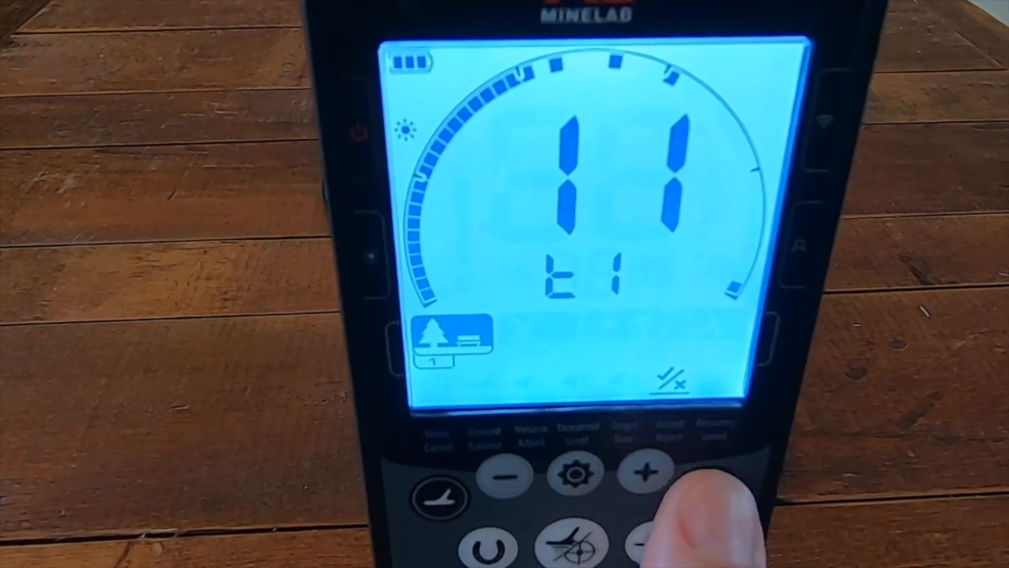
pyautogui.click(643, 471)
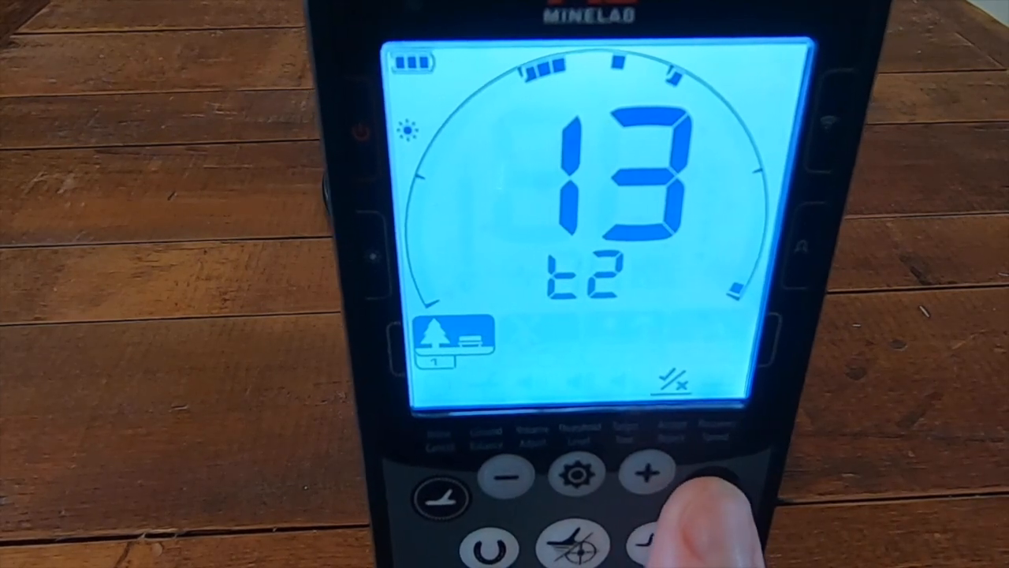
pyautogui.click(647, 471)
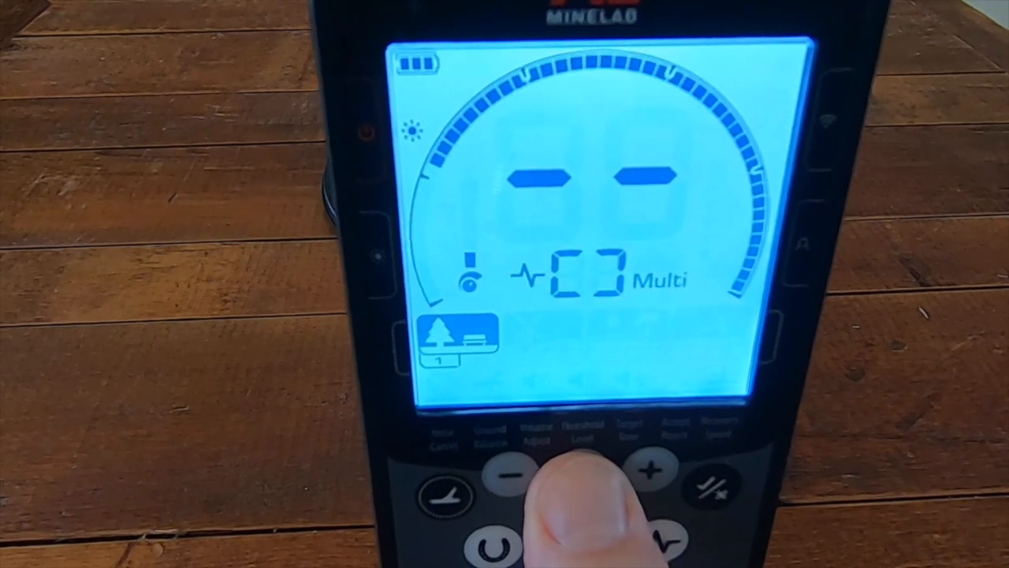
# - Reach the Tone Pitch setting, with tone 2's pitch showing 6
pyautogui.click(534, 470)
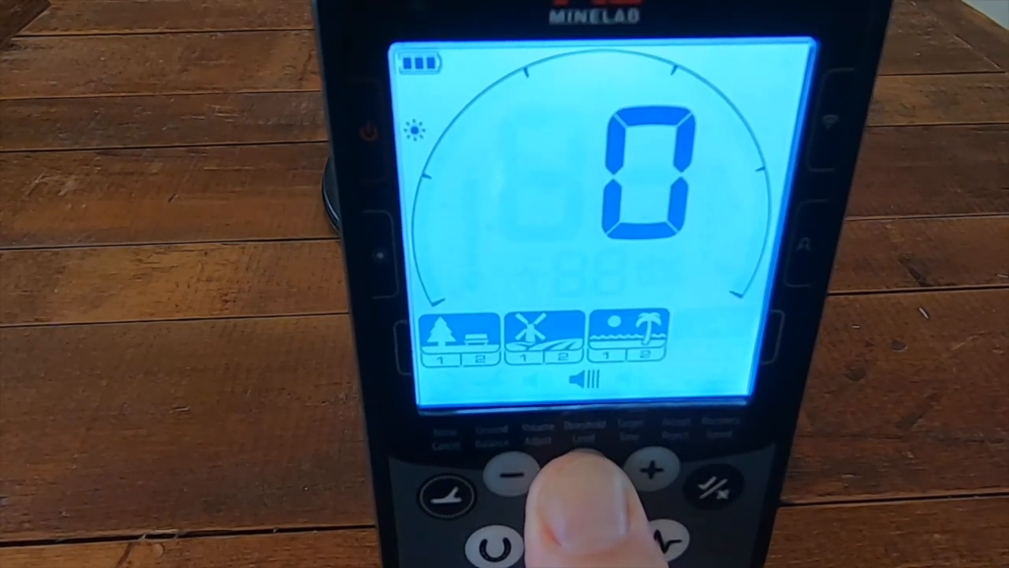
pyautogui.click(509, 471)
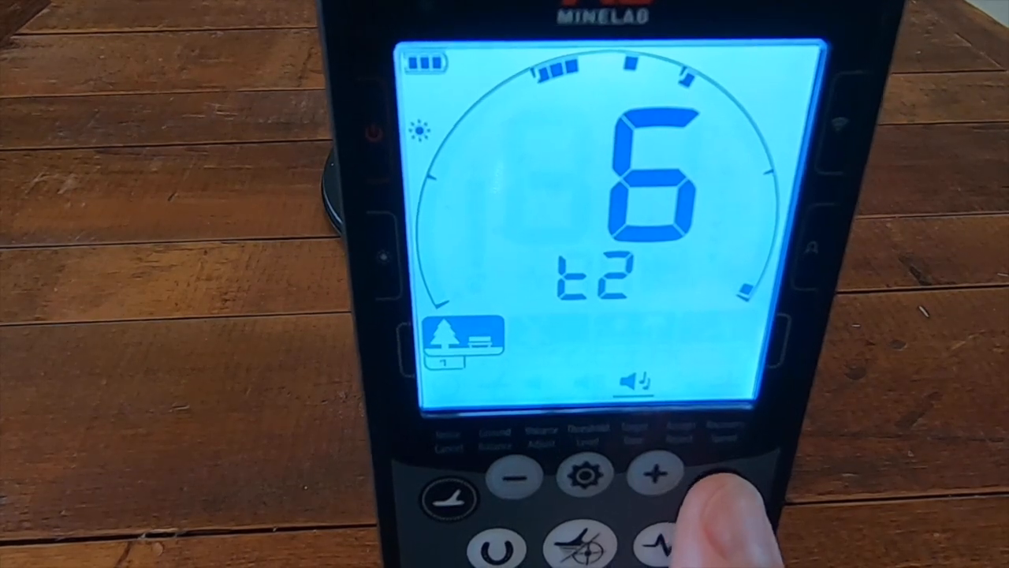
# - Raise tone 2's pitch to 20 and adjust tone 3's pitch, heading to tone 5 at 25
pyautogui.click(654, 473)
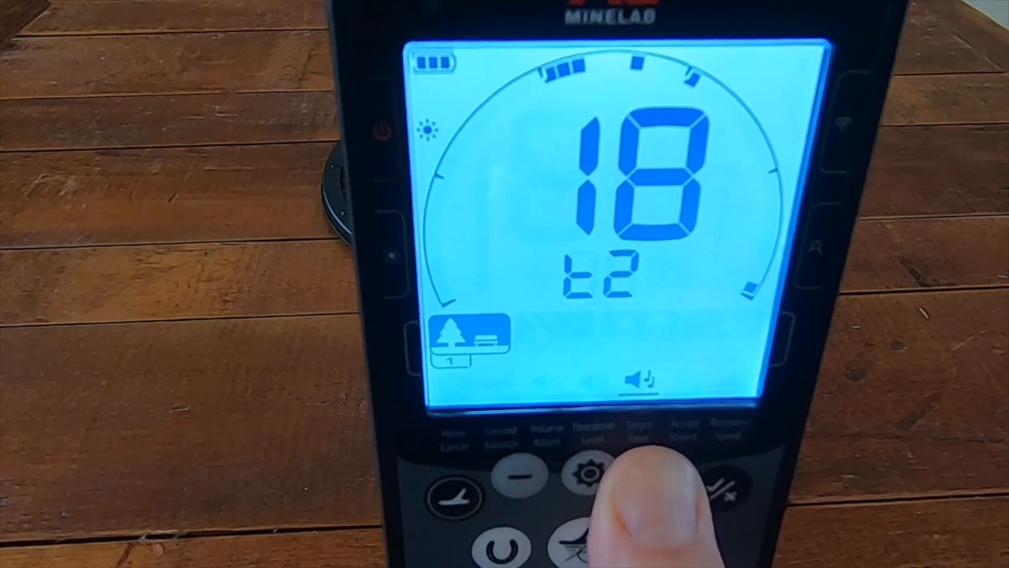
pyautogui.click(653, 472)
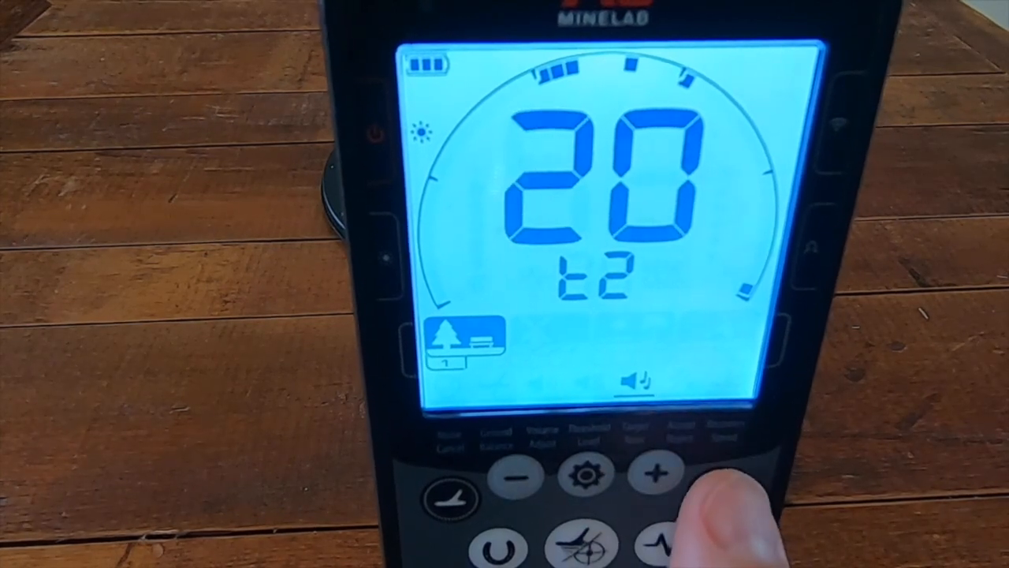
pyautogui.click(651, 472)
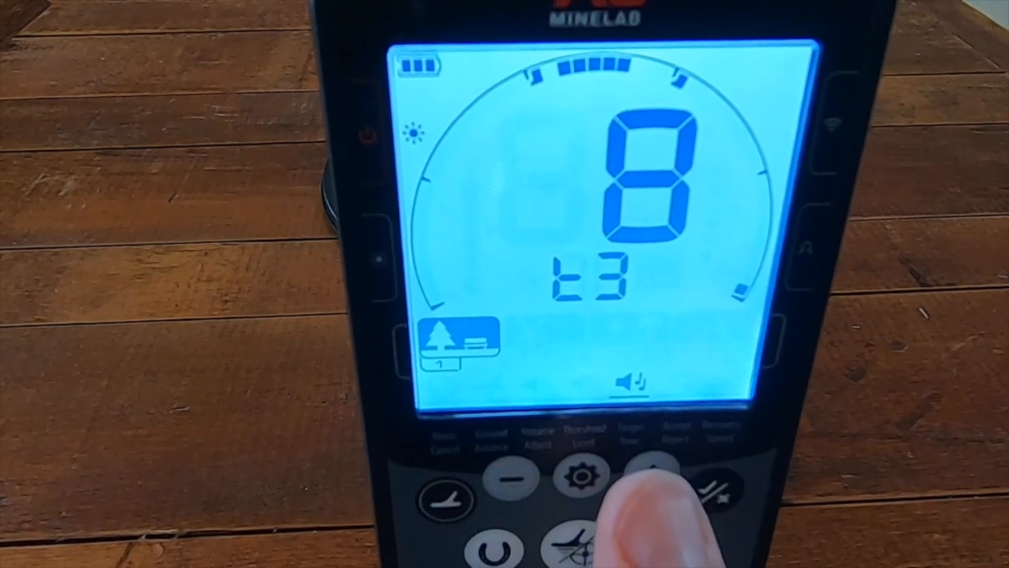
pyautogui.click(650, 477)
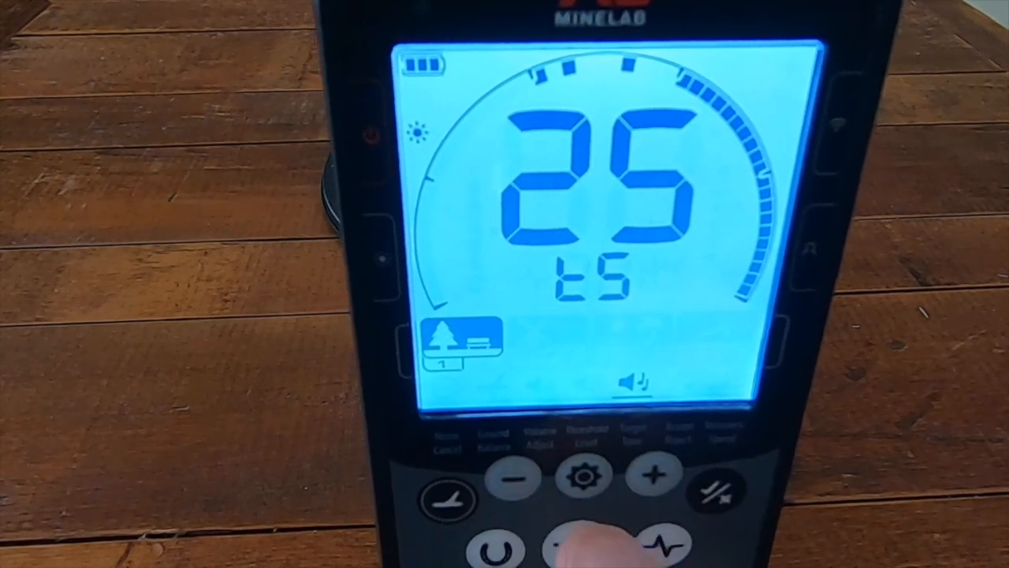
# - Switch from Tone Pitch to Tone Volume, showing tone 1's volume at 12
pyautogui.click(516, 477)
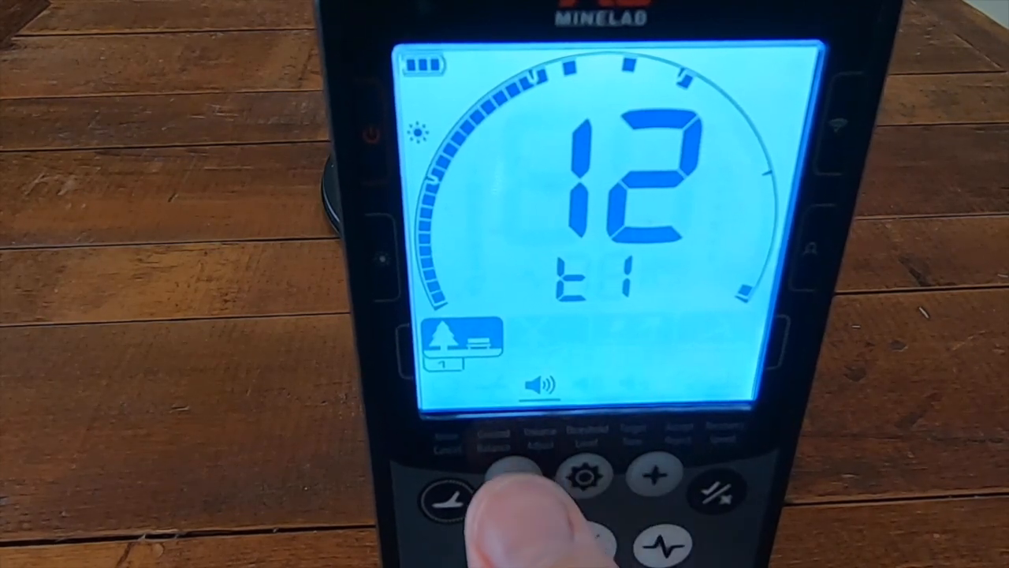
# - Lower tone 1's volume to 10 and leave tone 3's volume at 15
pyautogui.click(509, 477)
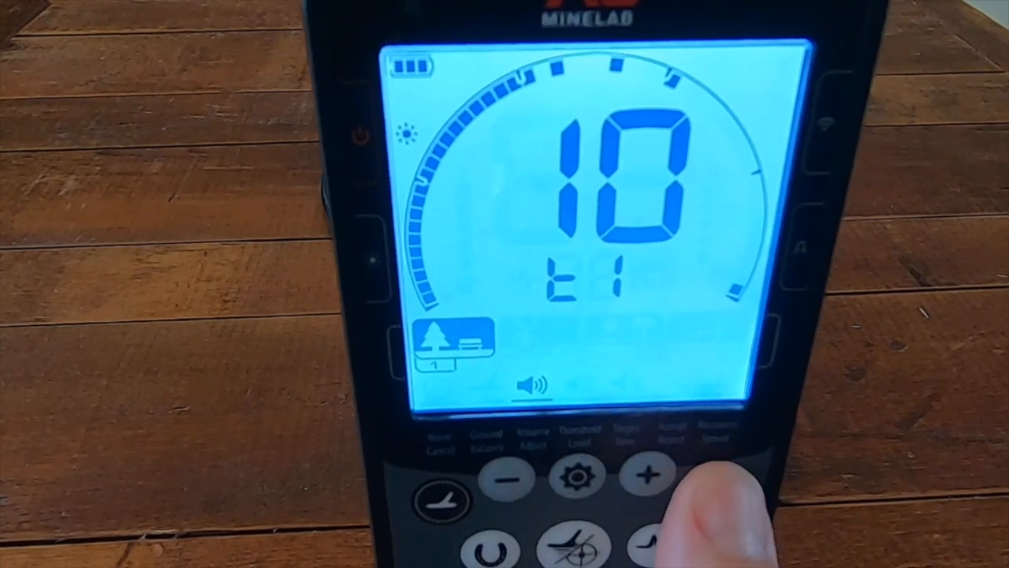
pyautogui.click(642, 474)
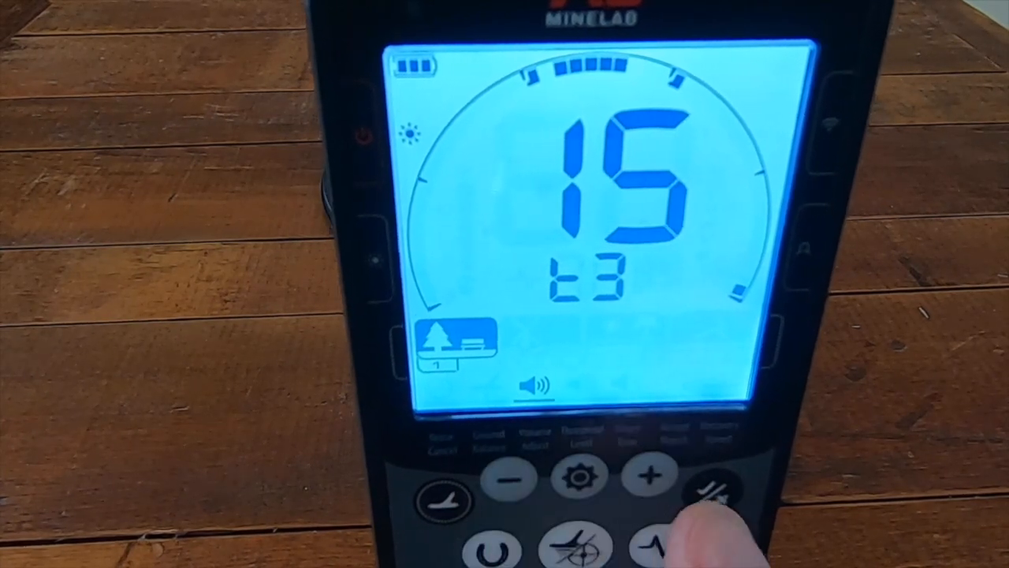
pyautogui.click(649, 477)
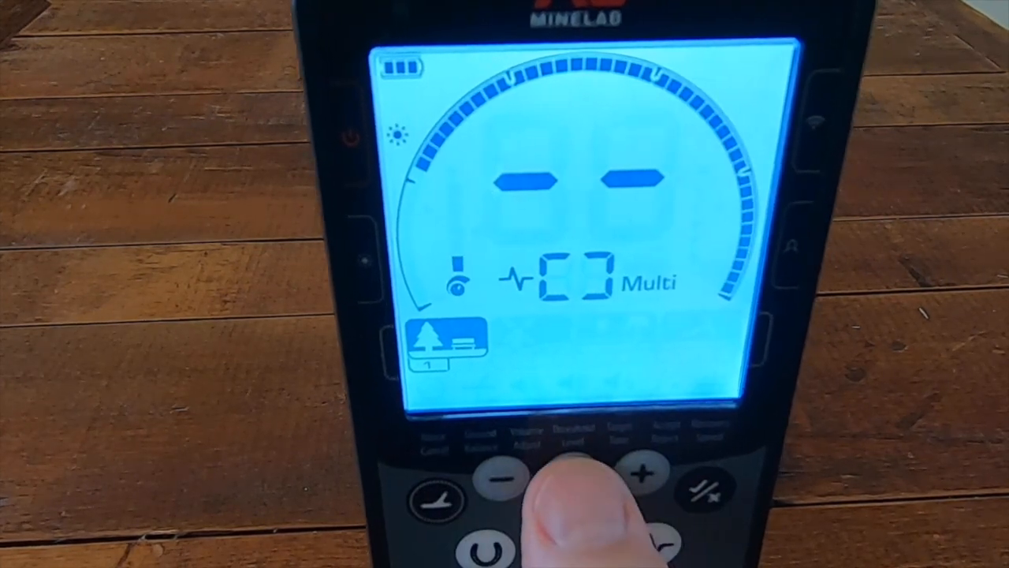
# - Reach a detector setting reading 5 and begin lowering it
pyautogui.click(499, 475)
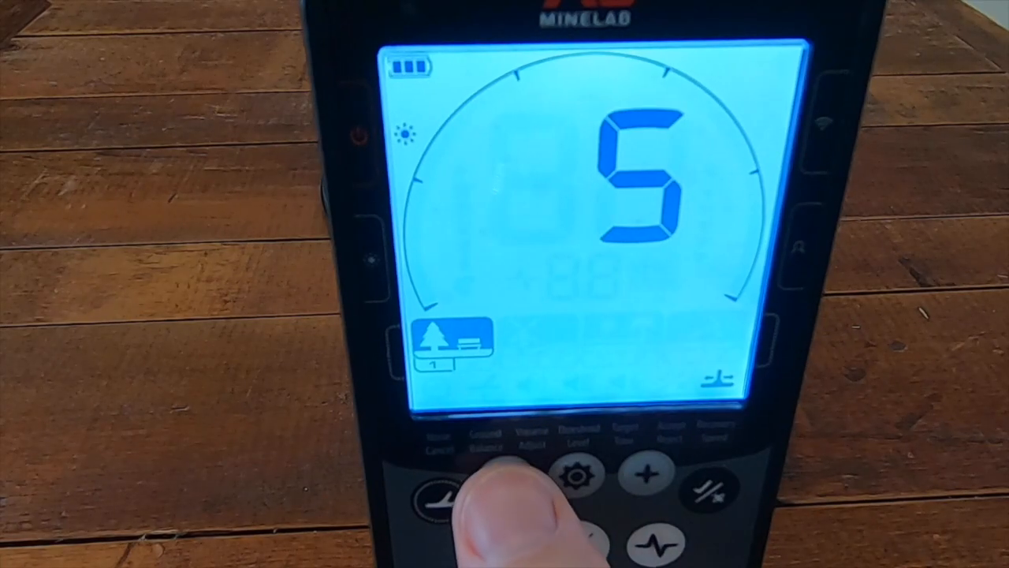
pyautogui.click(509, 473)
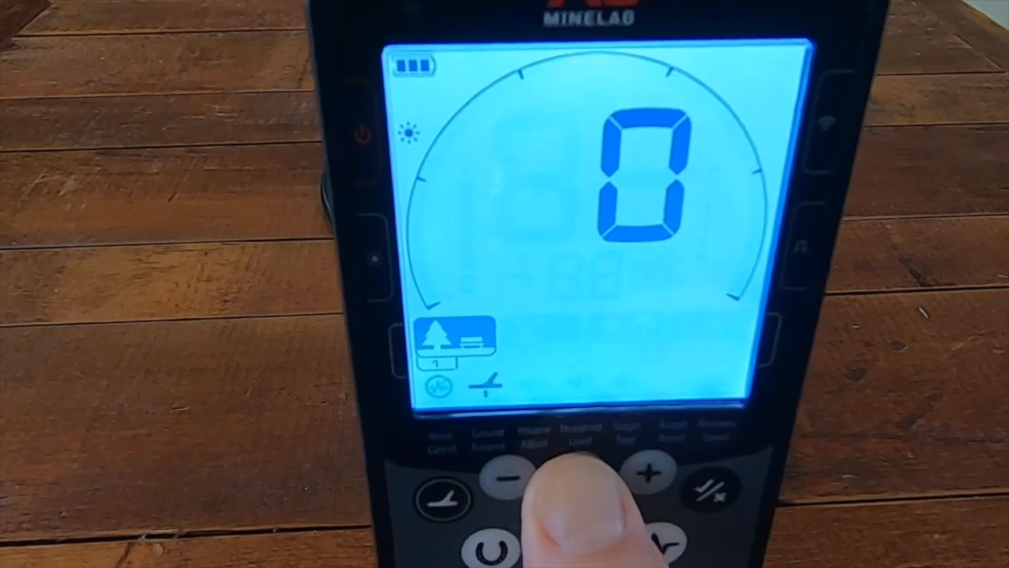
# - With the setting at 0, enter target ID accept/reject starting at ID 1
pyautogui.click(511, 477)
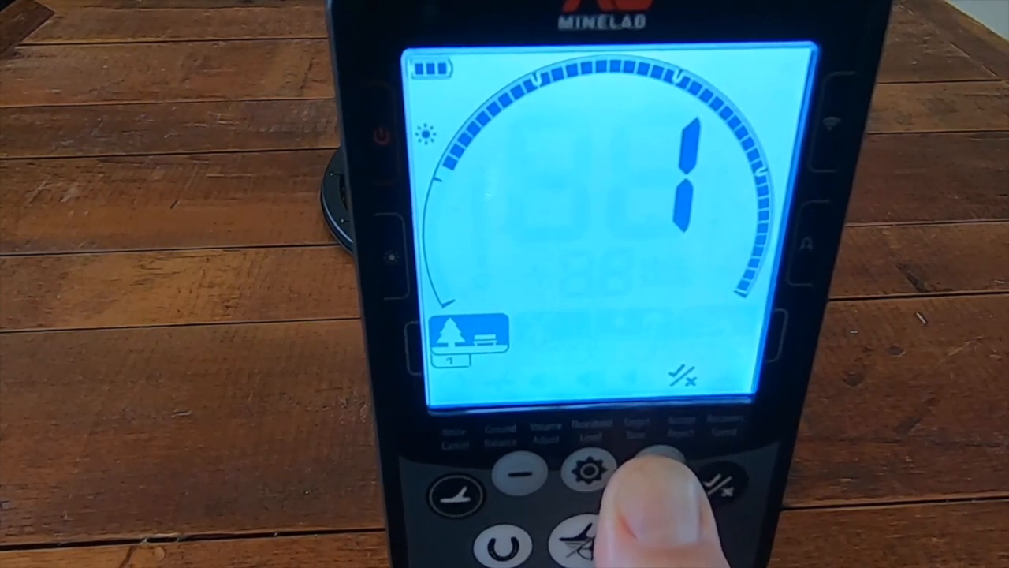
# - Step through the low target IDs and reject IDs 3, 6 and 9
pyautogui.click(652, 471)
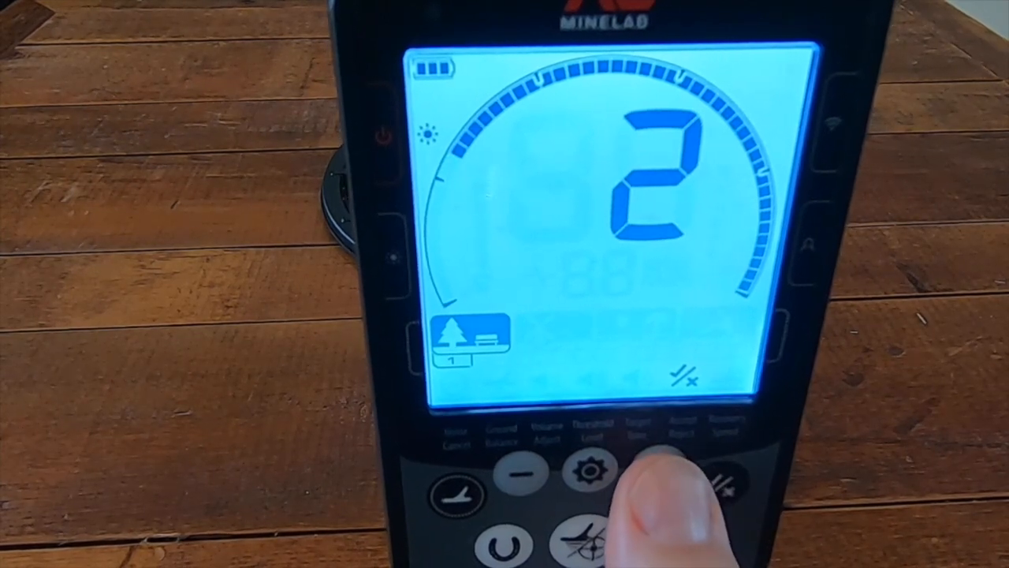
pyautogui.click(655, 471)
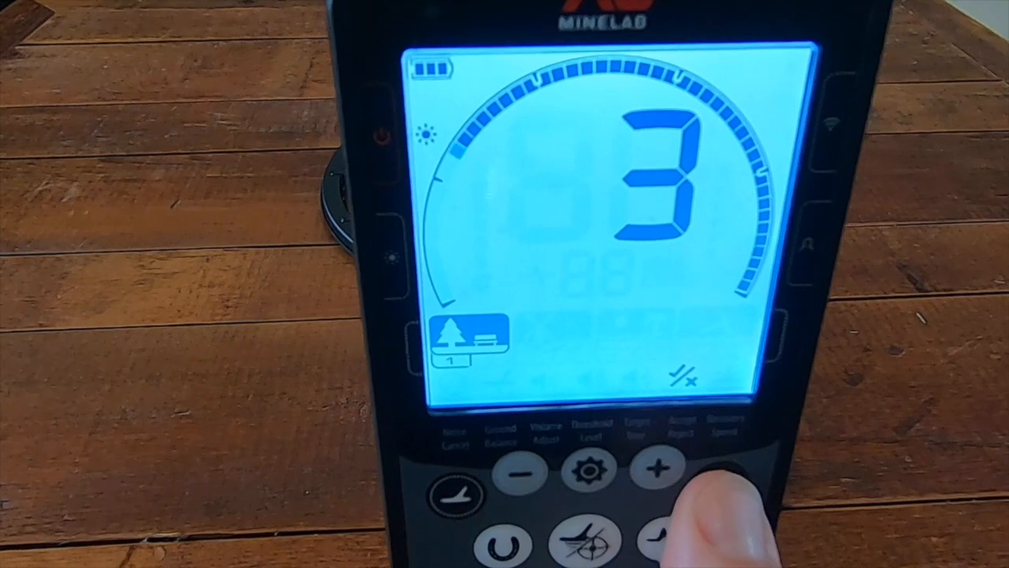
pyautogui.click(653, 471)
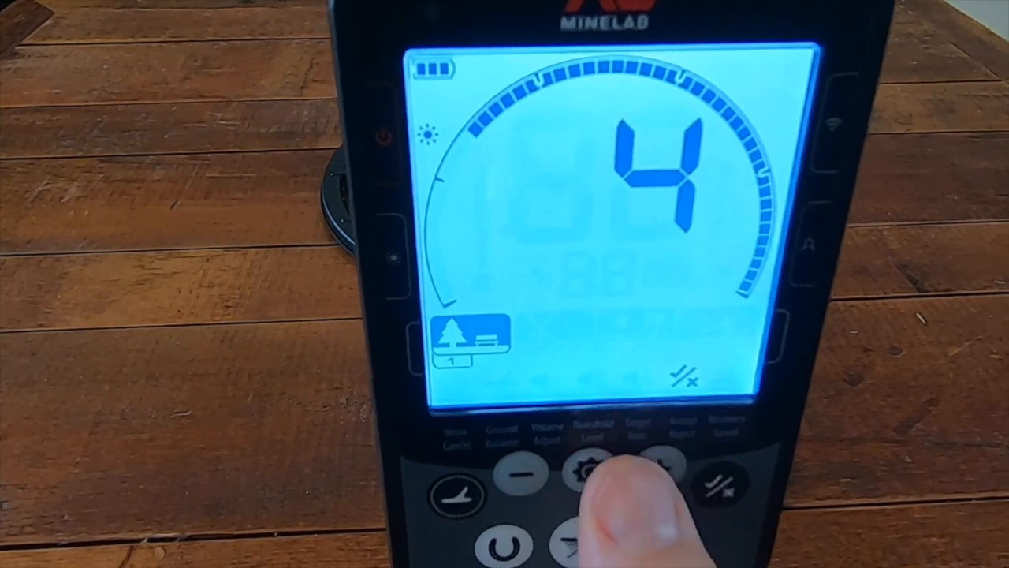
pyautogui.click(660, 465)
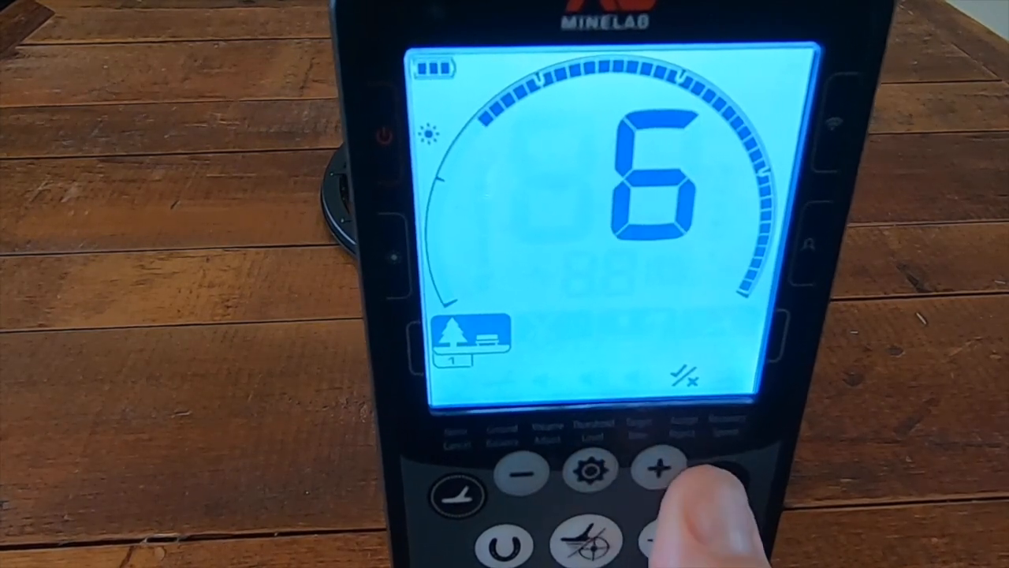
pyautogui.click(659, 467)
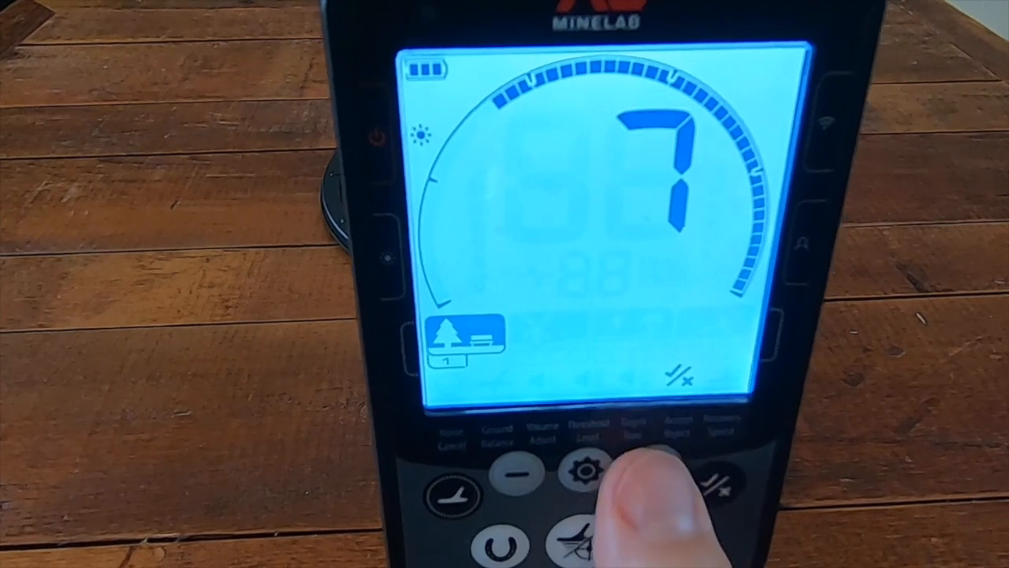
pyautogui.click(647, 472)
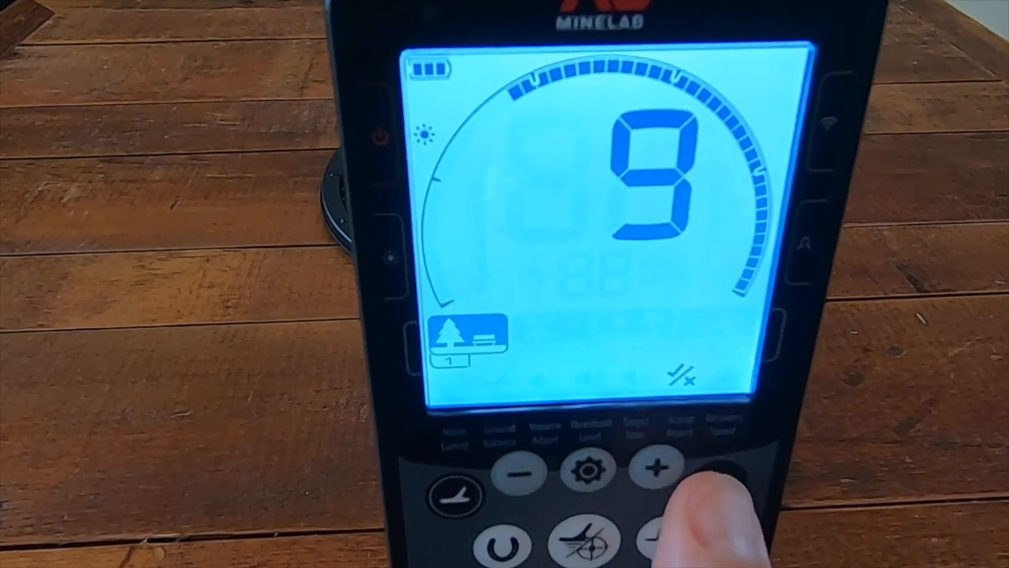
pyautogui.click(654, 470)
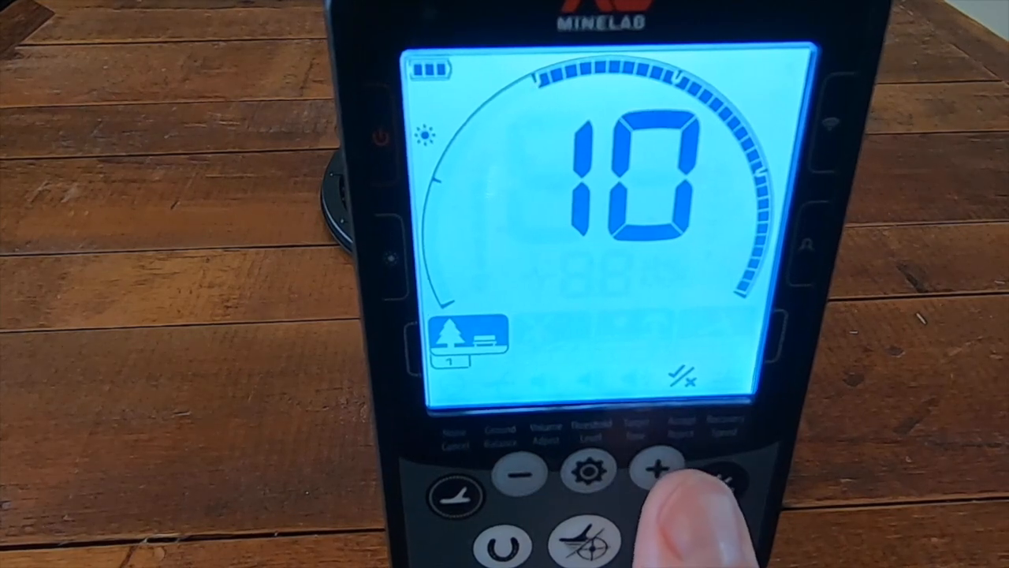
pyautogui.click(653, 469)
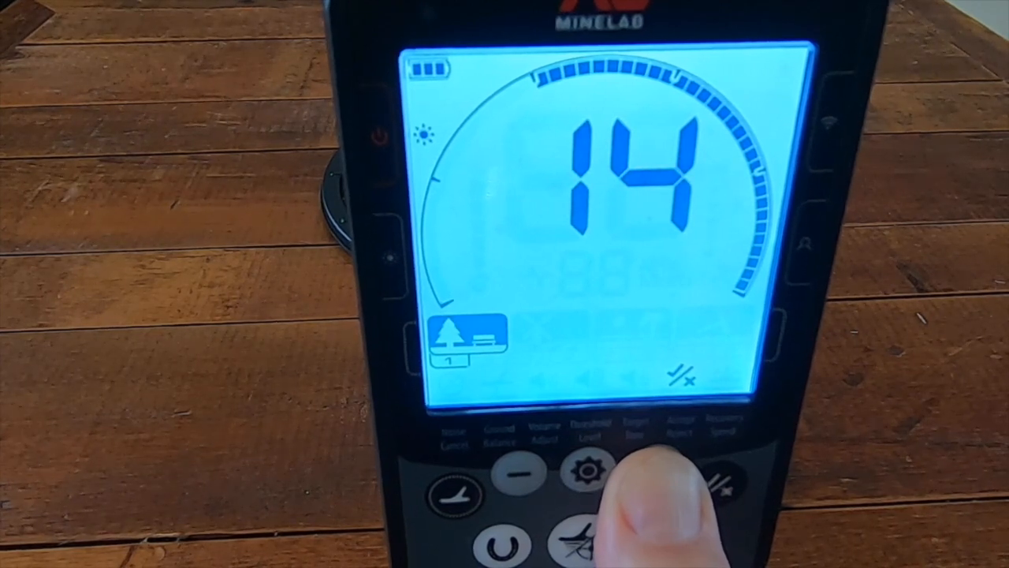
# - Reject target IDs 15, 16 and 18 while stepping through the teens
pyautogui.click(645, 473)
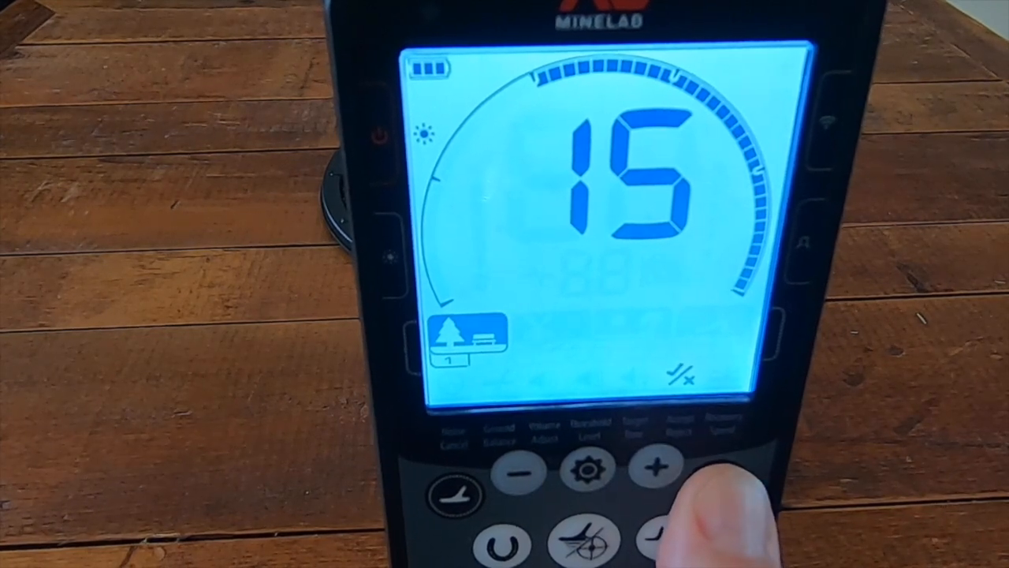
pyautogui.click(653, 470)
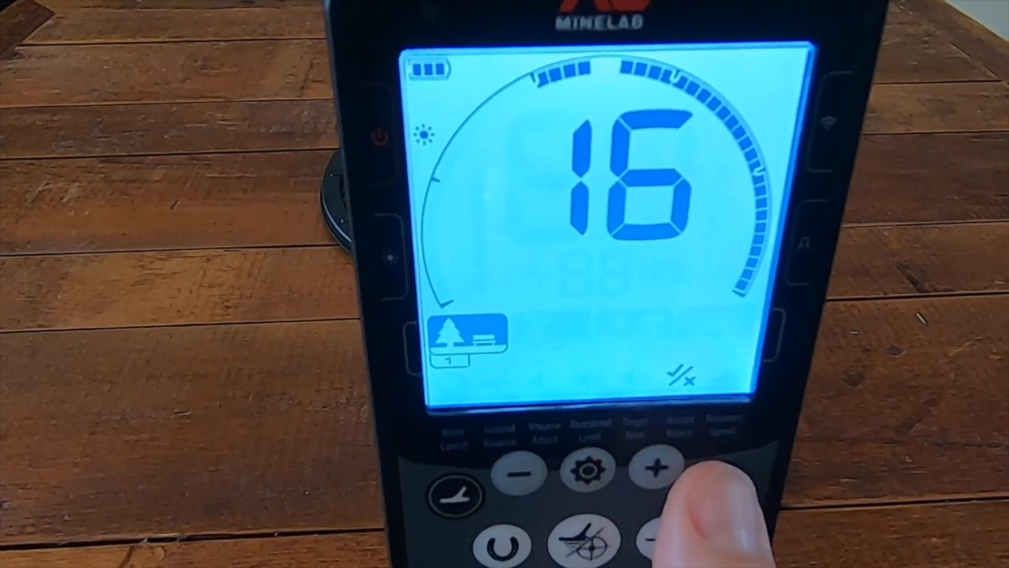
pyautogui.click(653, 471)
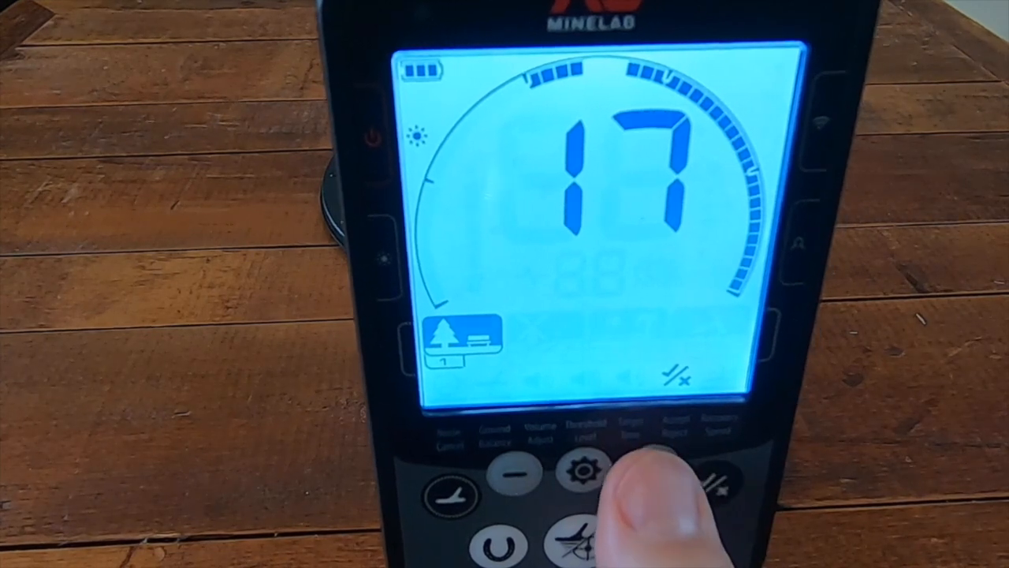
pyautogui.click(652, 470)
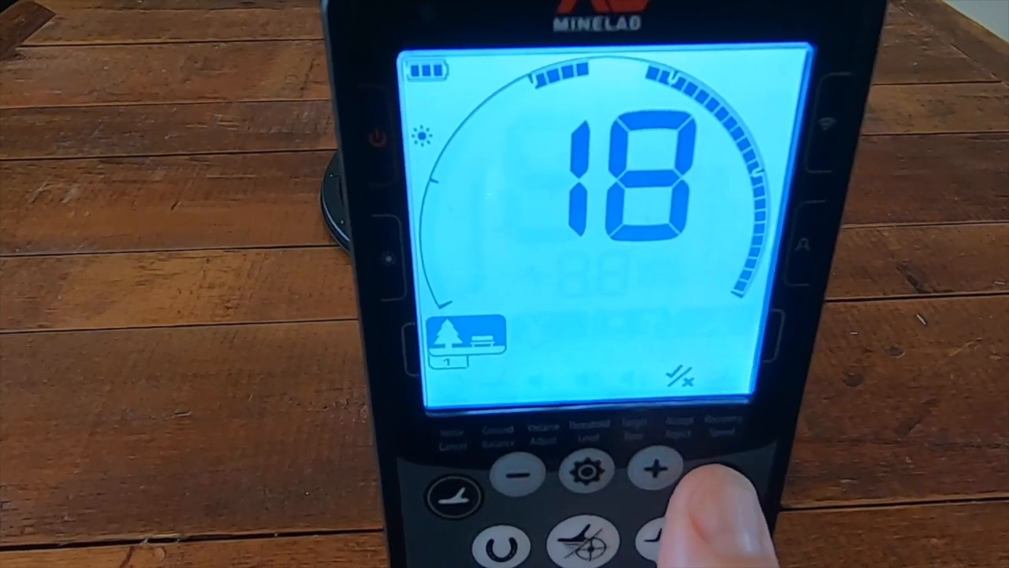
pyautogui.click(651, 471)
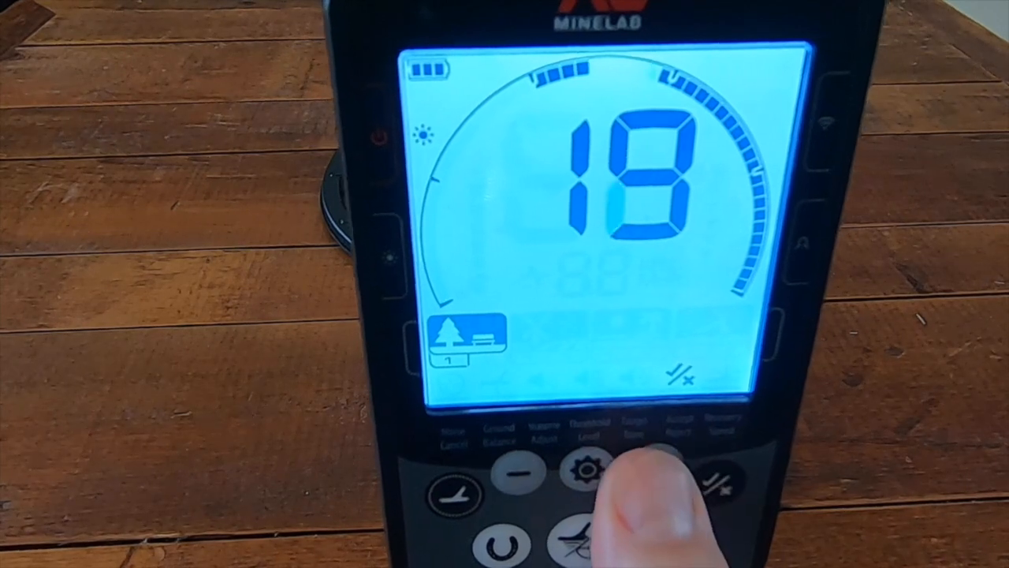
# - Advance through the higher target IDs and reject ID 39
pyautogui.click(666, 473)
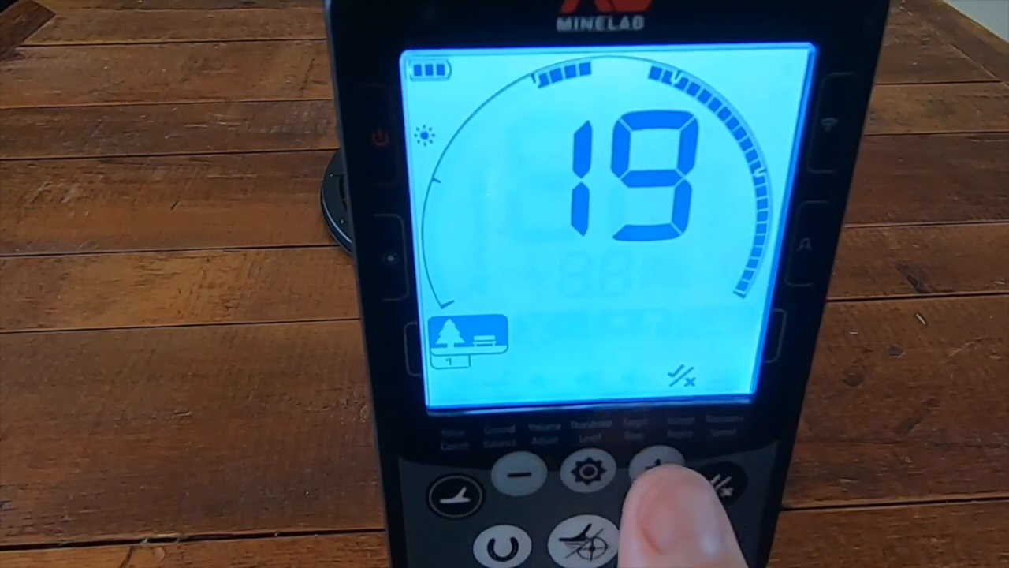
pyautogui.click(658, 470)
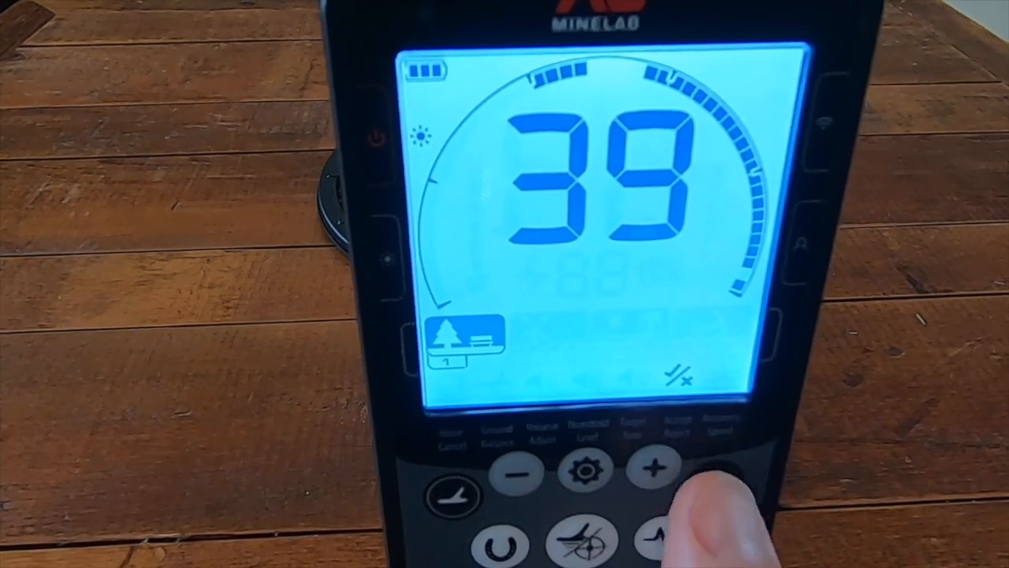
pyautogui.click(655, 468)
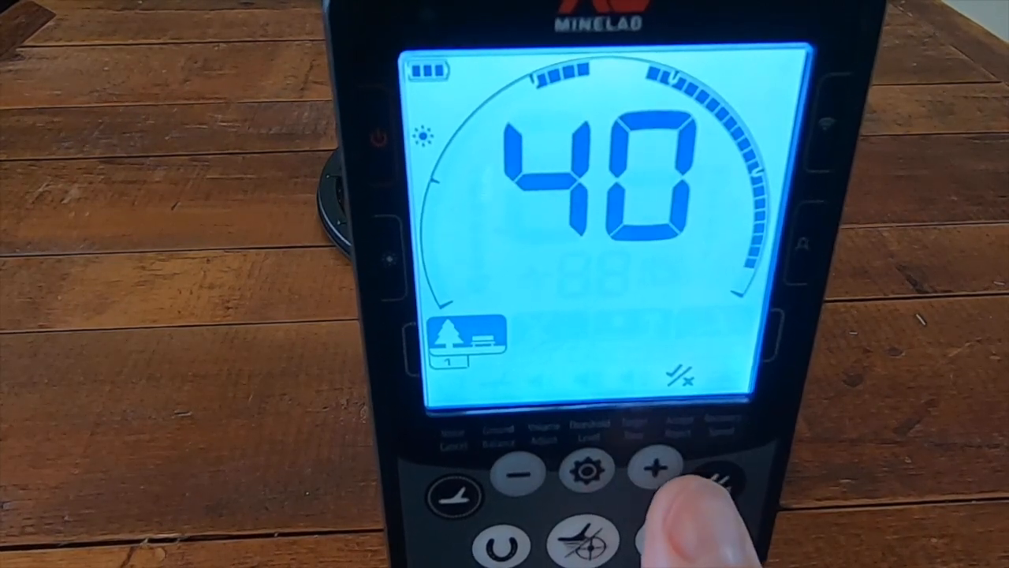